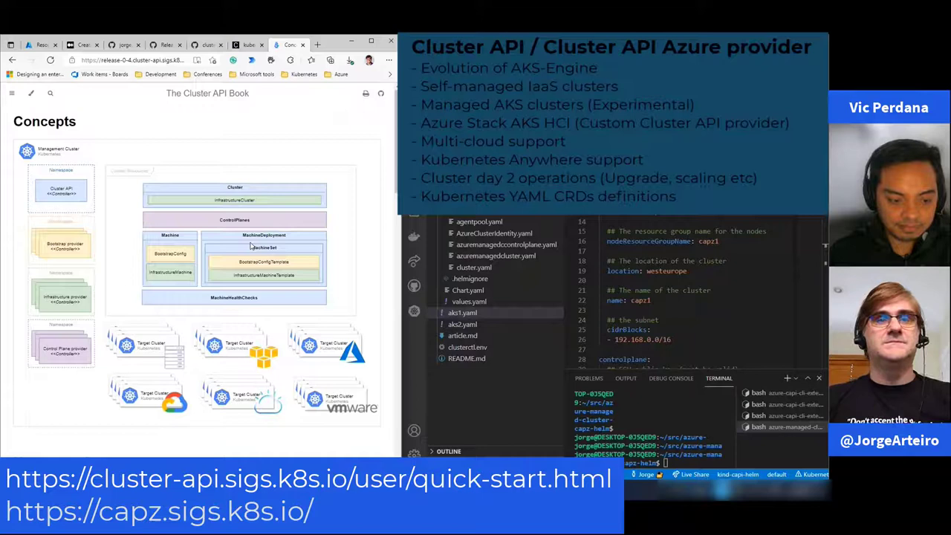
pyautogui.moveTo(347, 309)
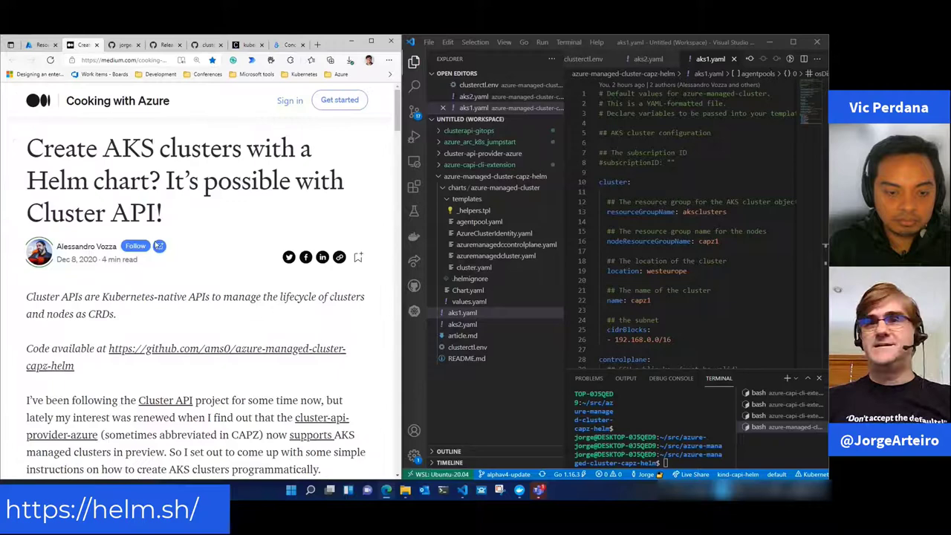
# Open the cluster-api-provider-azure GitHub release notes showing the urgent upgrade notes
pyautogui.scroll(-3)
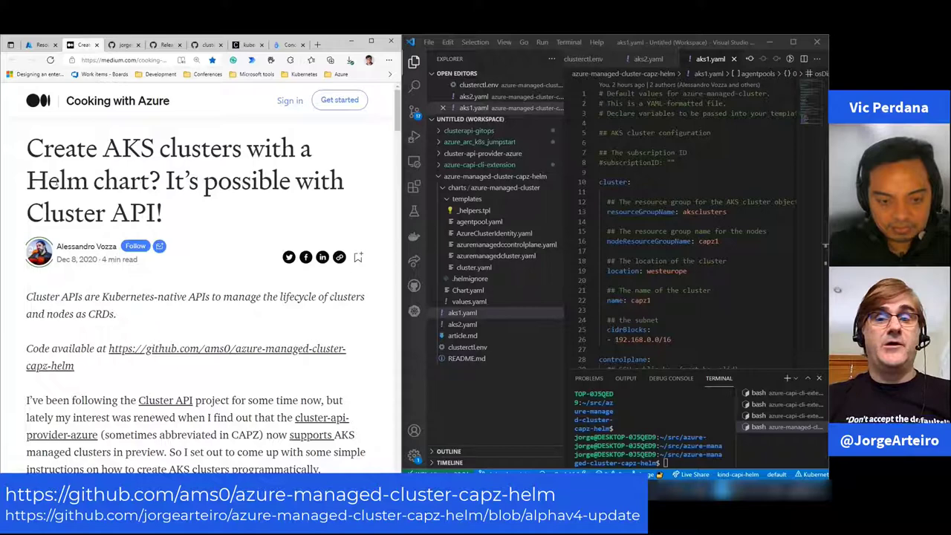
pyautogui.click(201, 45)
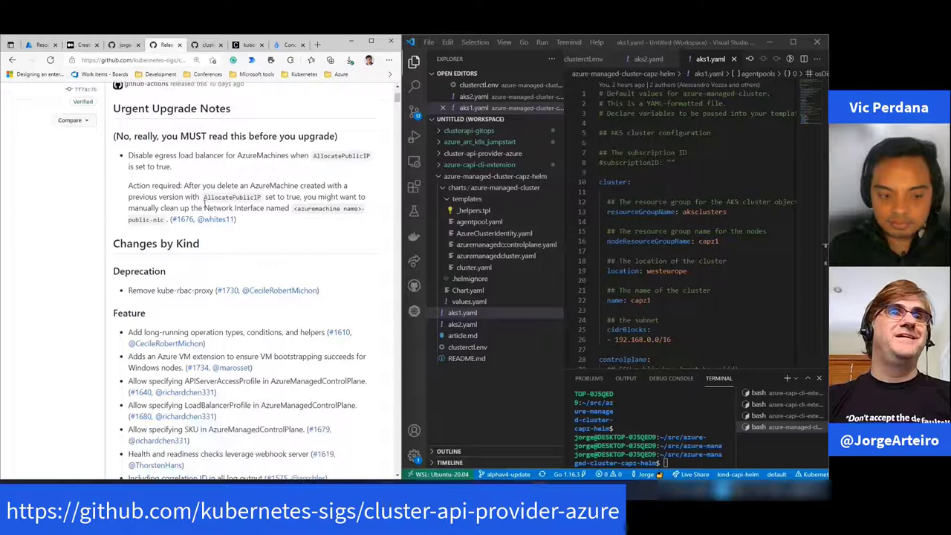
# Highlight the AzureManaged control plane feature entries in the release notes, then scroll back up
pyautogui.scroll(-3)
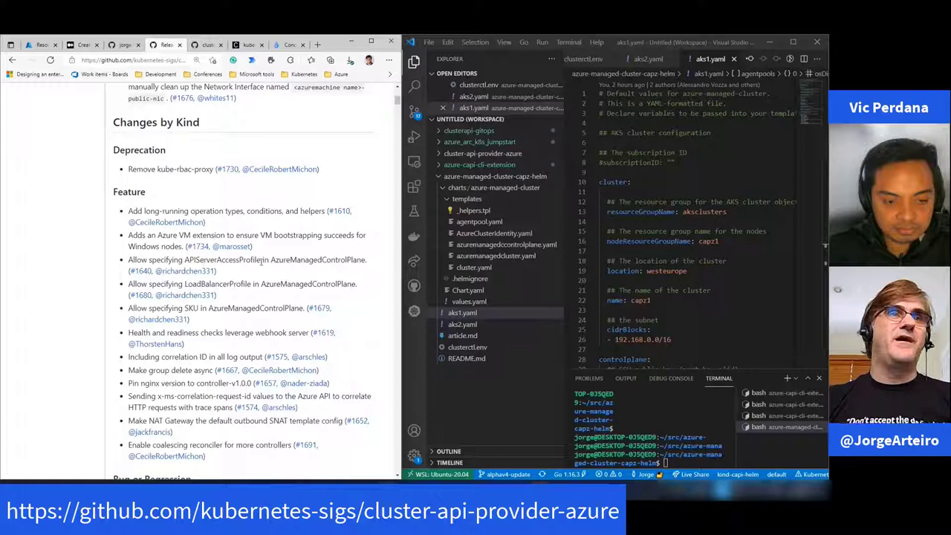
pyautogui.doubleClick(295, 260)
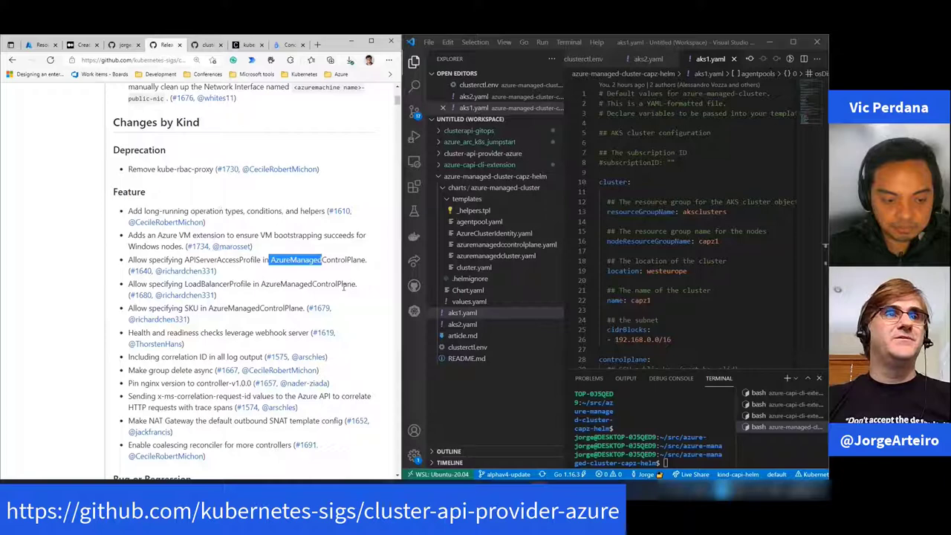
pyautogui.scroll(3)
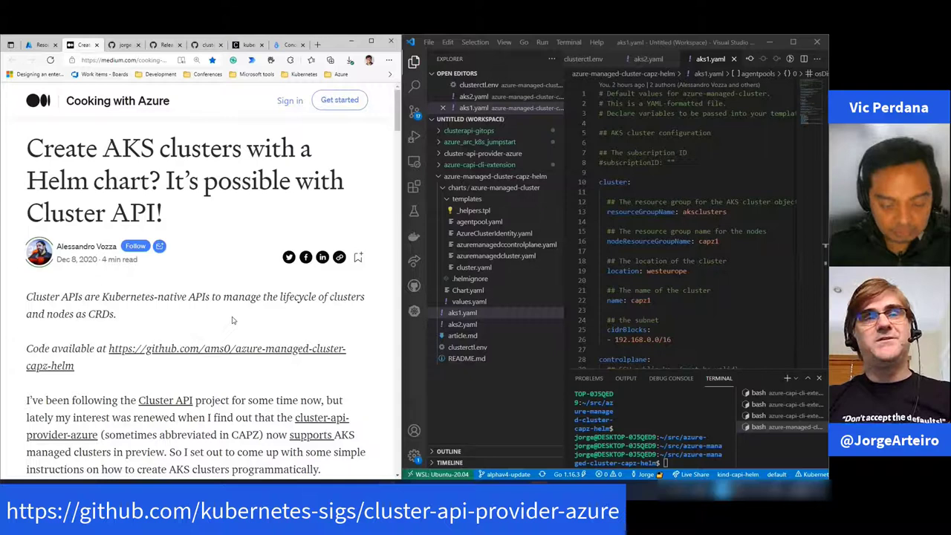
pyautogui.moveTo(244, 318)
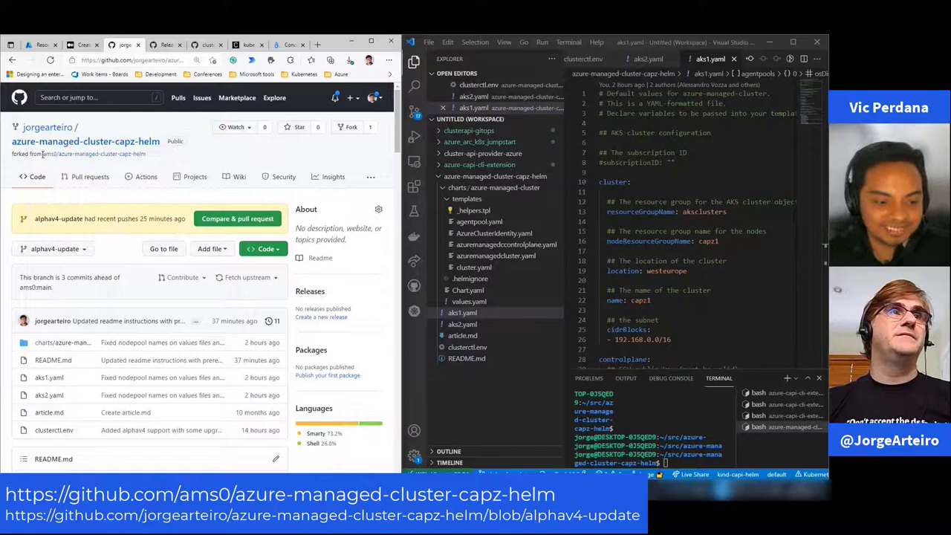
# Scroll the fork's README to the prerequisites: Docker Desktop, Kind, ClusterCTL and Helm 3
pyautogui.scroll(-3)
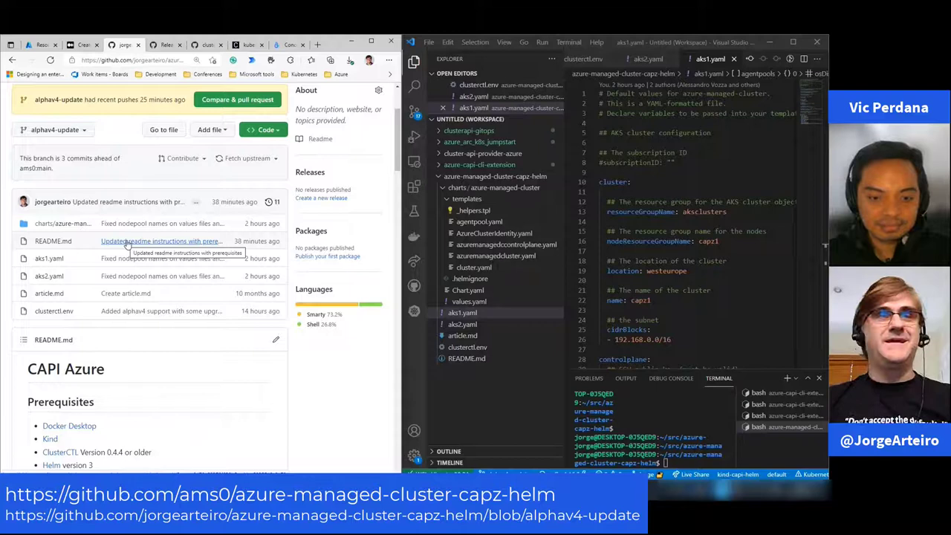
pyautogui.moveTo(112, 344)
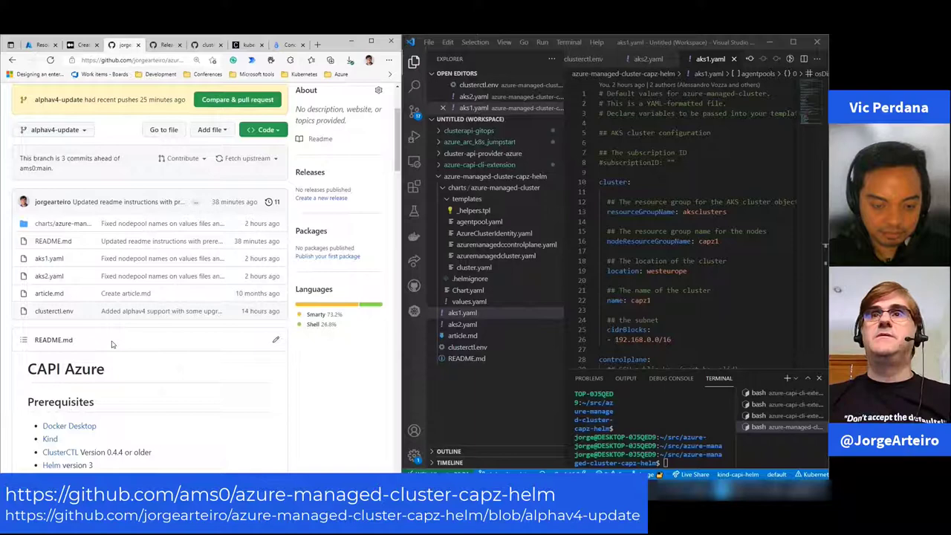
pyautogui.scroll(-3)
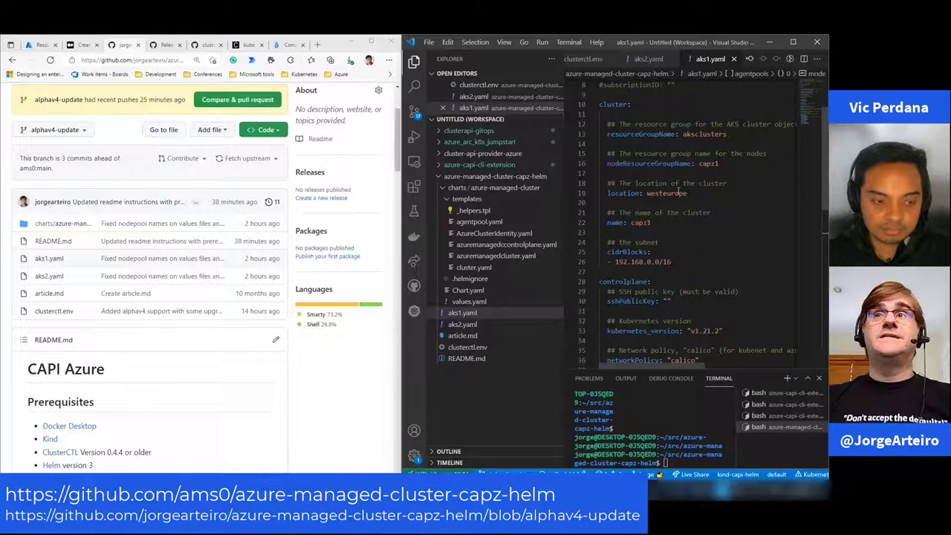
pyautogui.doubleClick(661, 163)
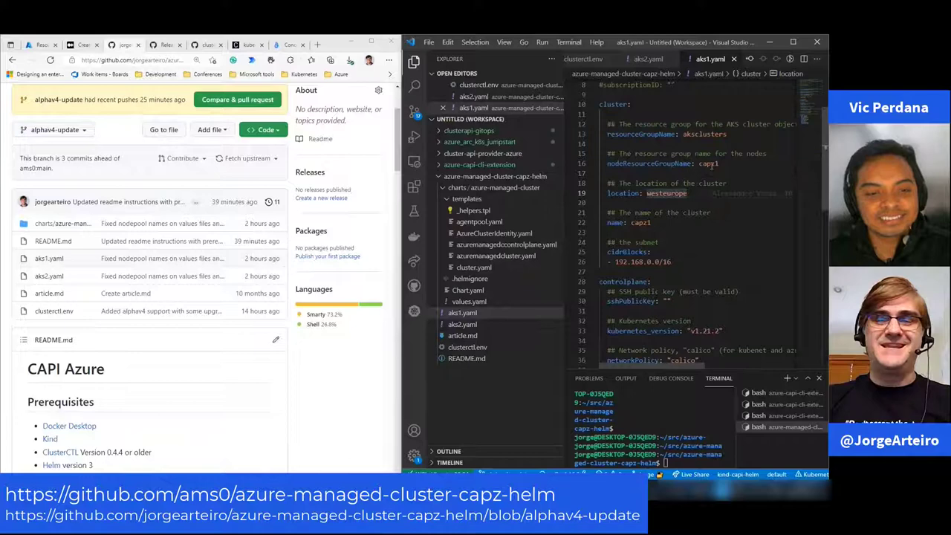
pyautogui.scroll(-3)
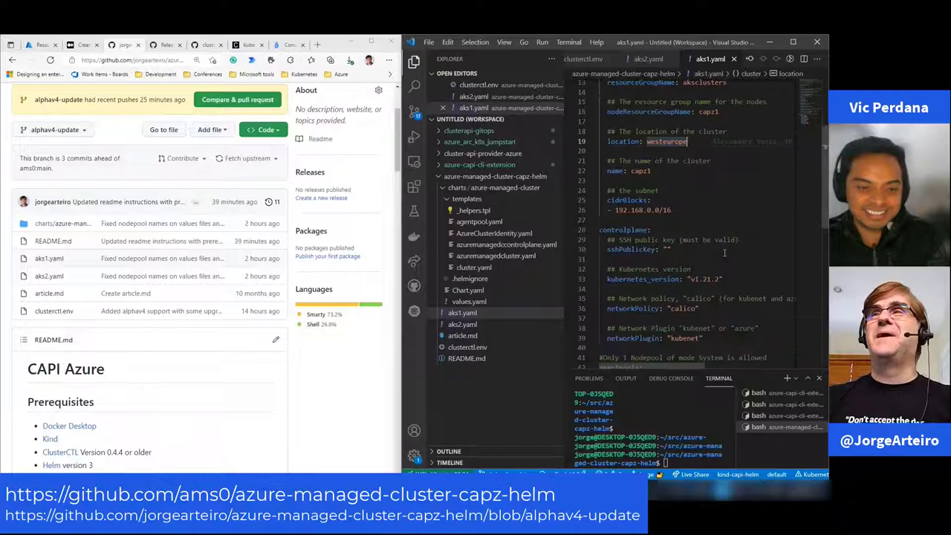
pyautogui.scroll(-3)
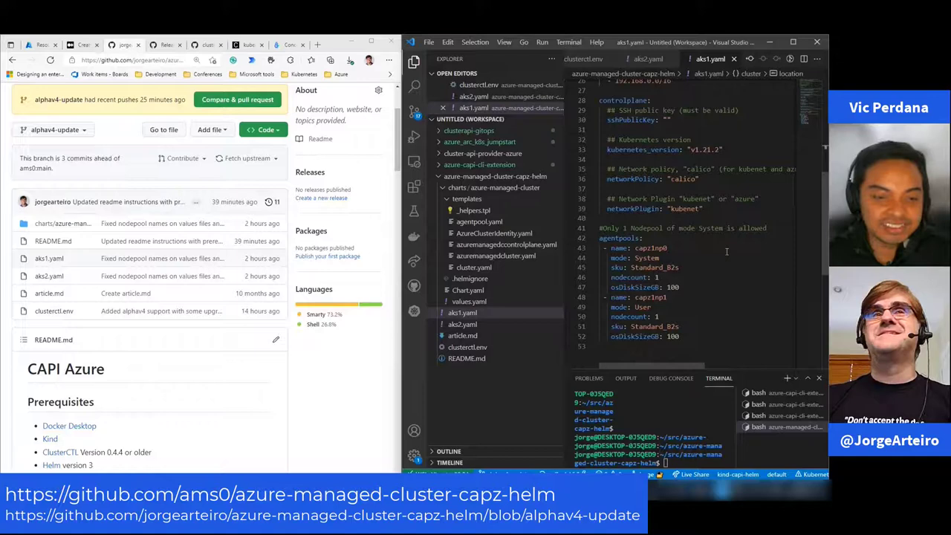
# Scroll the README through the Prerequisites and Prerequisites Installations sections
pyautogui.scroll(-3)
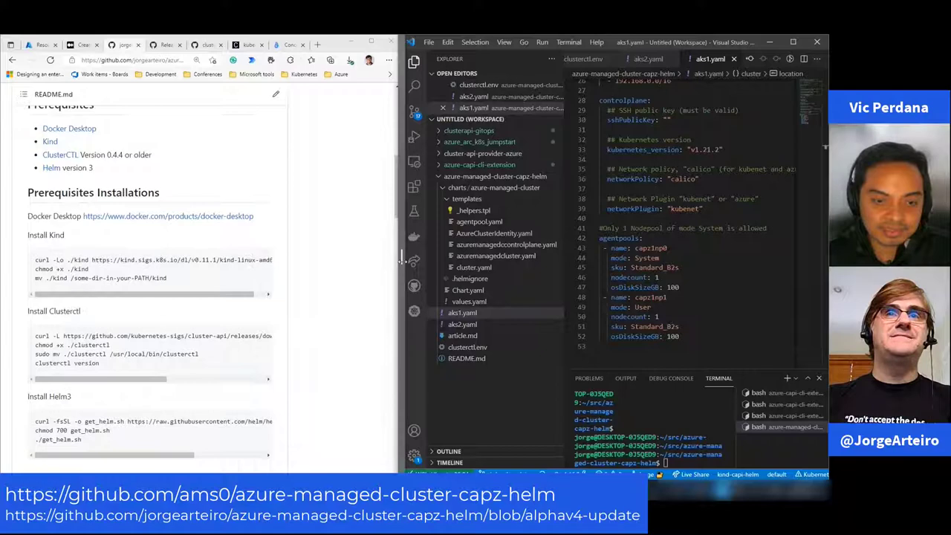
pyautogui.scroll(-3)
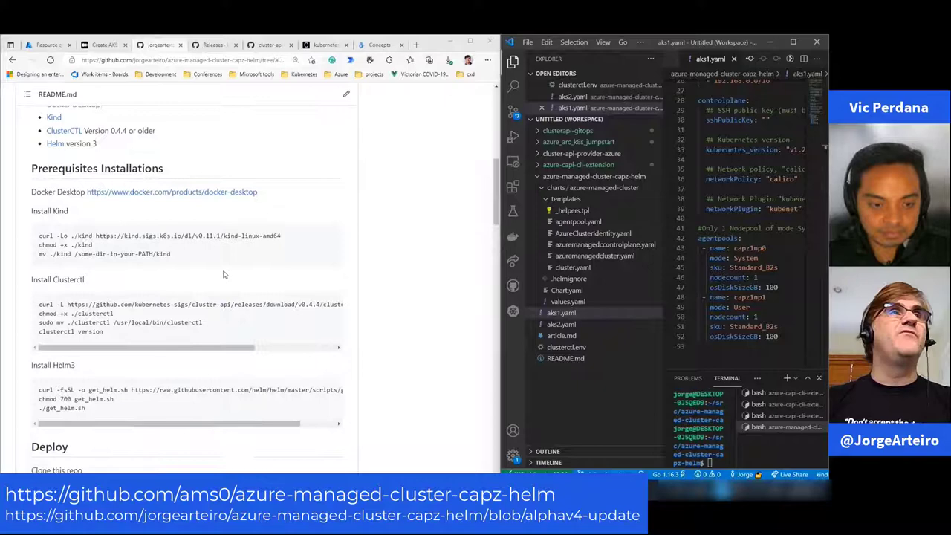
pyautogui.scroll(-3)
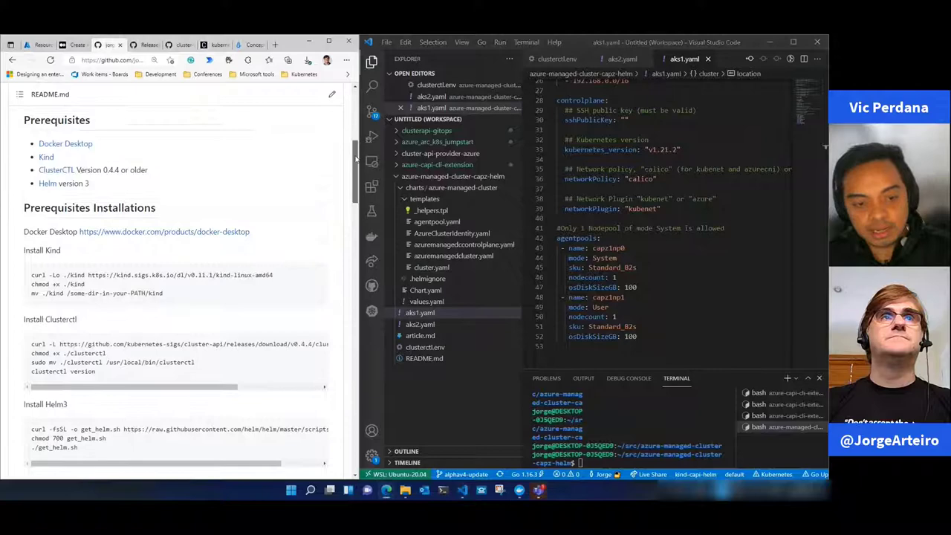
pyautogui.scroll(-3)
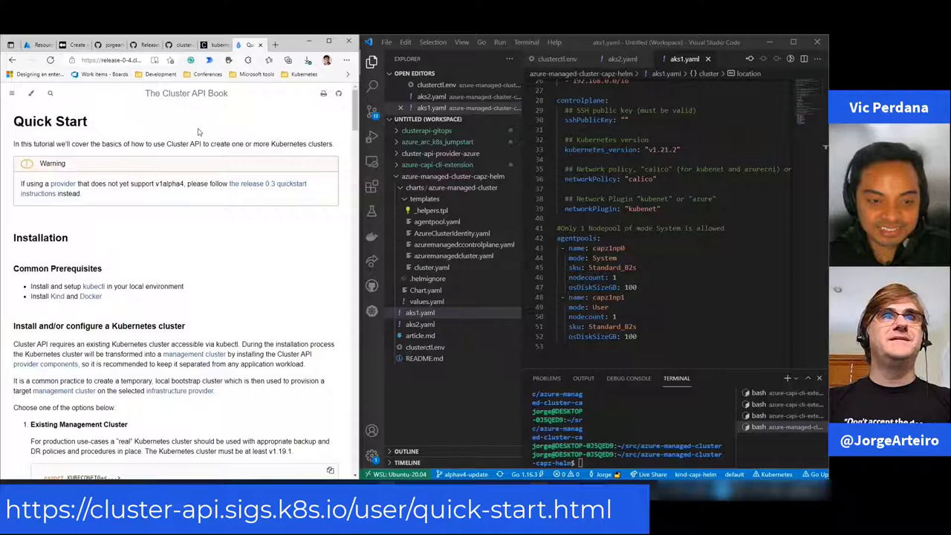
# Scroll the Quick Start guide to the kind cluster and Install clusterctl sections
pyautogui.scroll(-3)
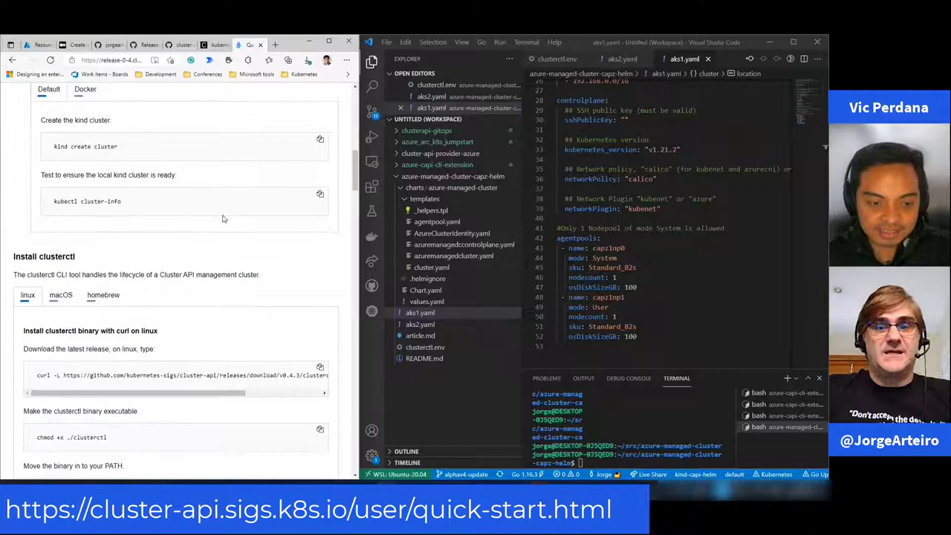
pyautogui.scroll(-3)
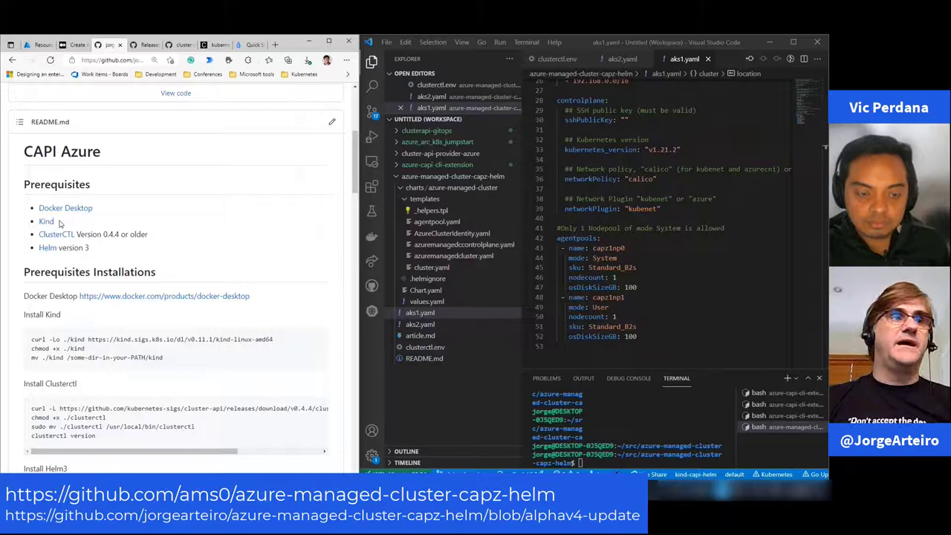
# Scroll through the README's Kind, clusterctl and Helm install commands toward Deploy
pyautogui.scroll(-3)
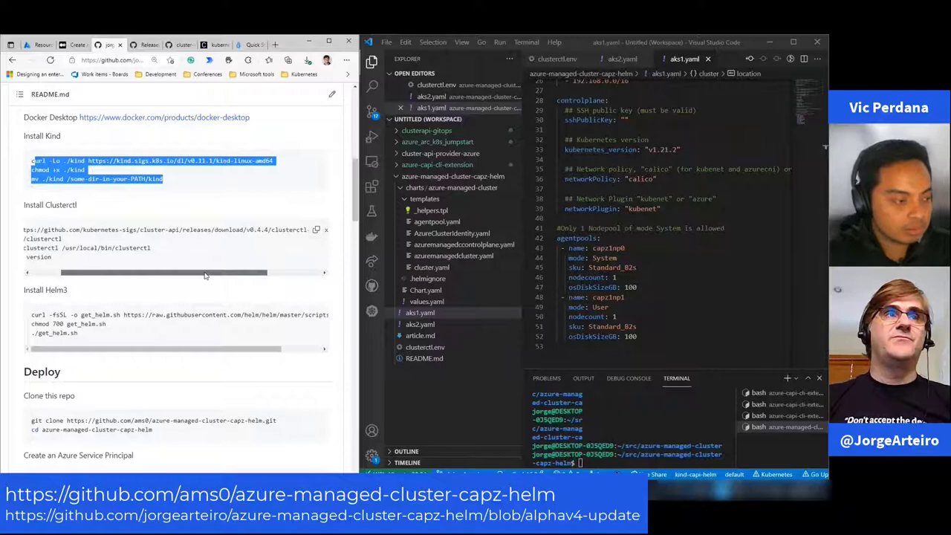
pyautogui.scroll(-3)
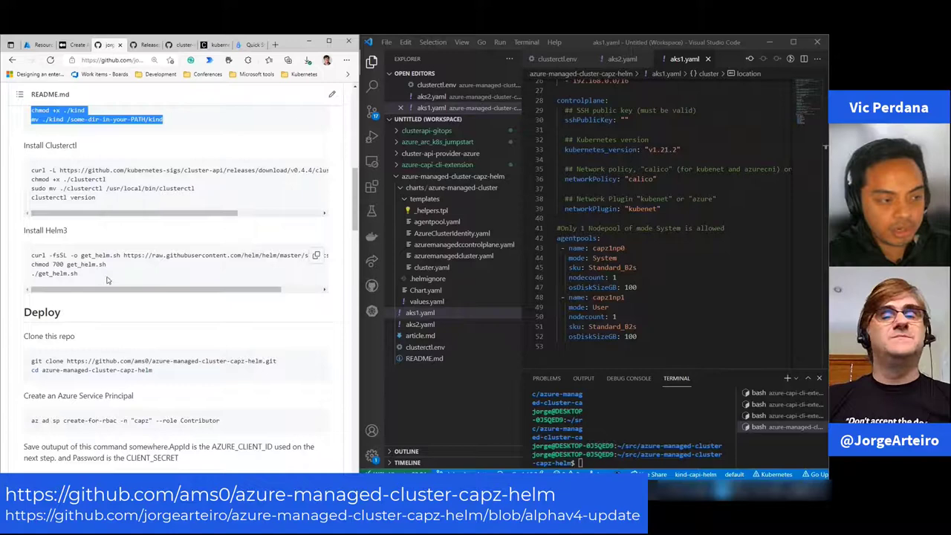
pyautogui.scroll(-3)
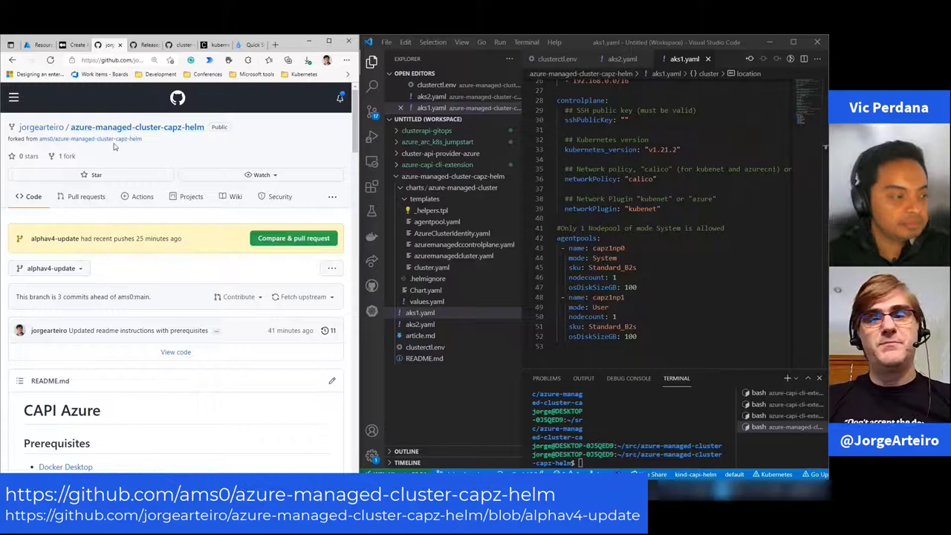
# Scroll the README to the Deploy service principal creation and export variables
pyautogui.scroll(-3)
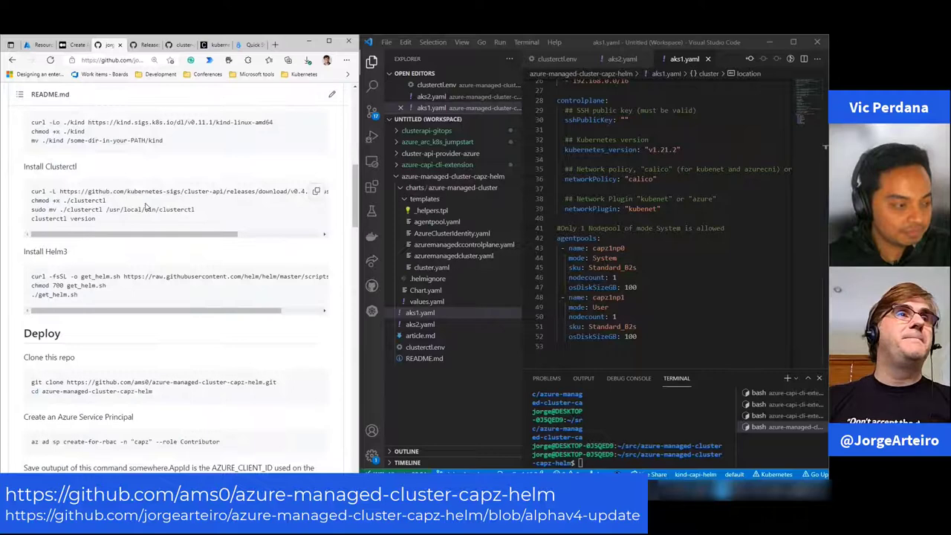
pyautogui.scroll(-3)
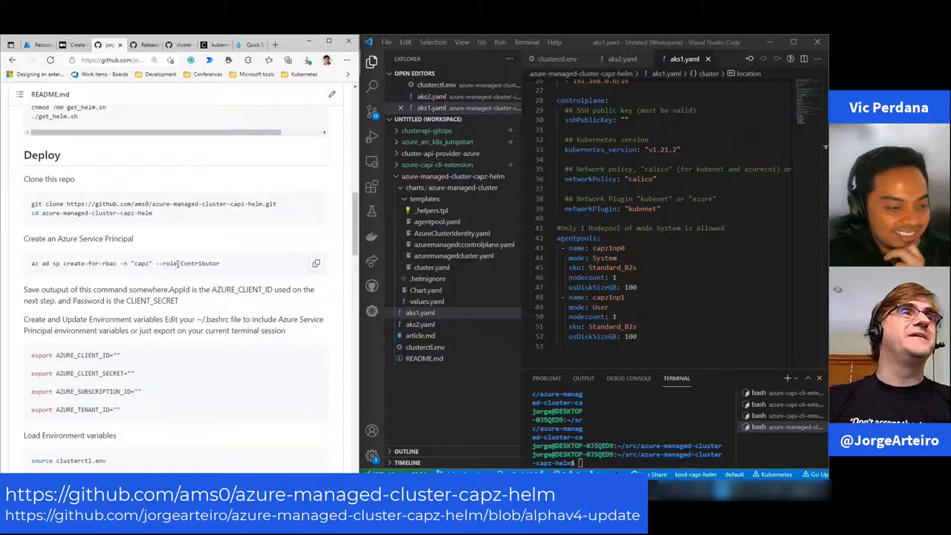
pyautogui.scroll(-3)
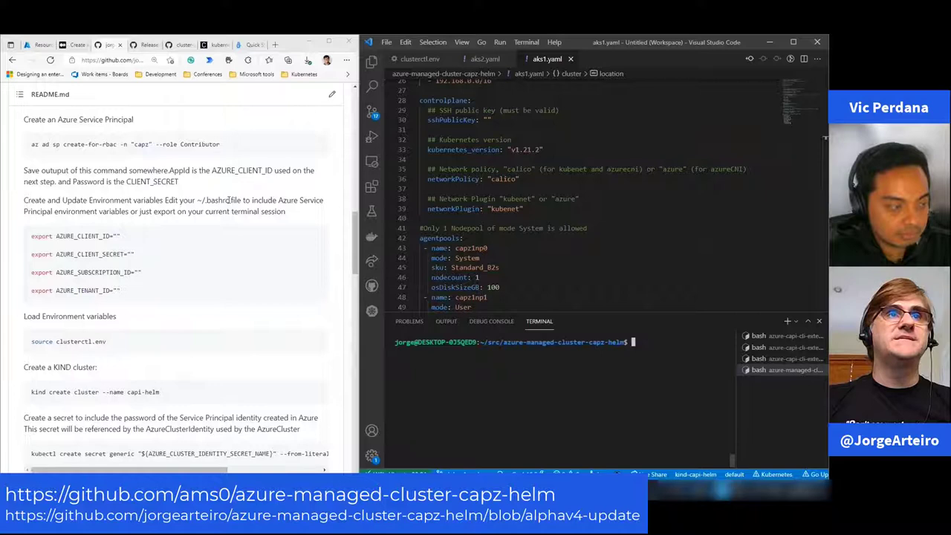
# Highlight the README's service principal creation command for copying into the terminal
pyautogui.doubleClick(213, 200)
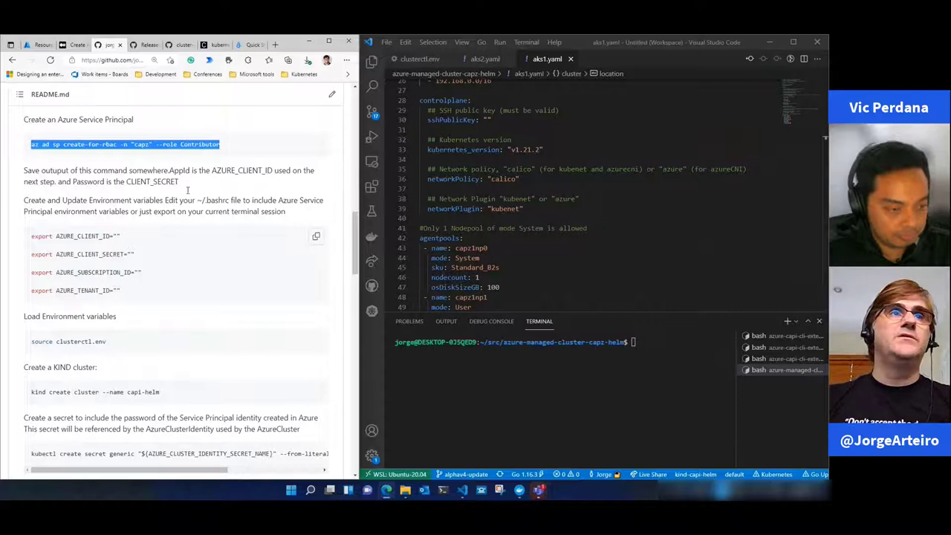
# Scroll through clusterctl.env's Cluster API settings and base64-encoded Azure credential exports
pyautogui.scroll(-3)
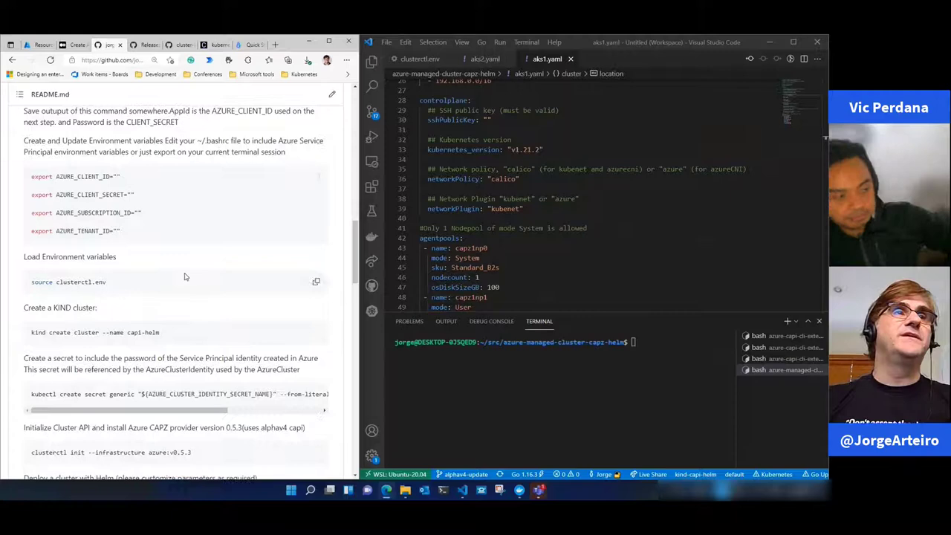
pyautogui.scroll(-3)
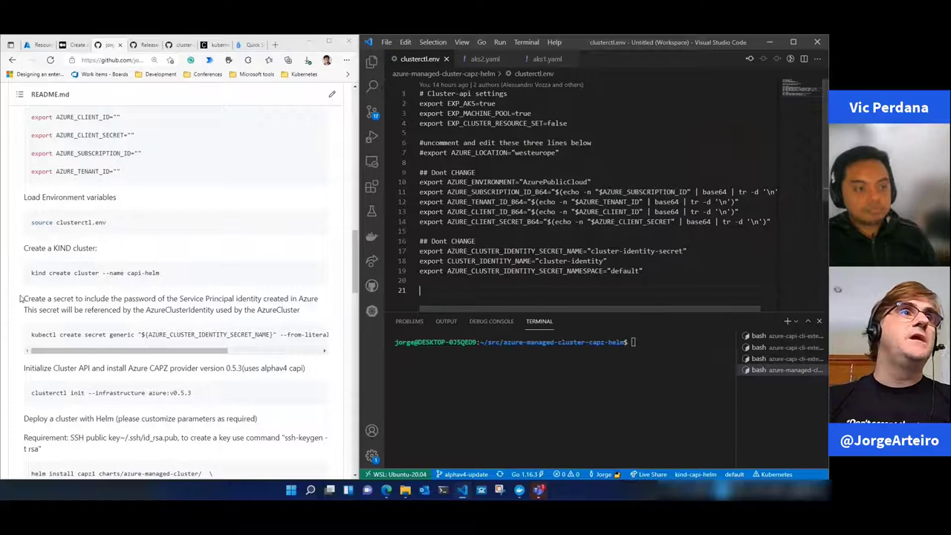
# Scroll to 'kind create cluster --name capi-helm' and bring up Docker Desktop's containers
pyautogui.scroll(-3)
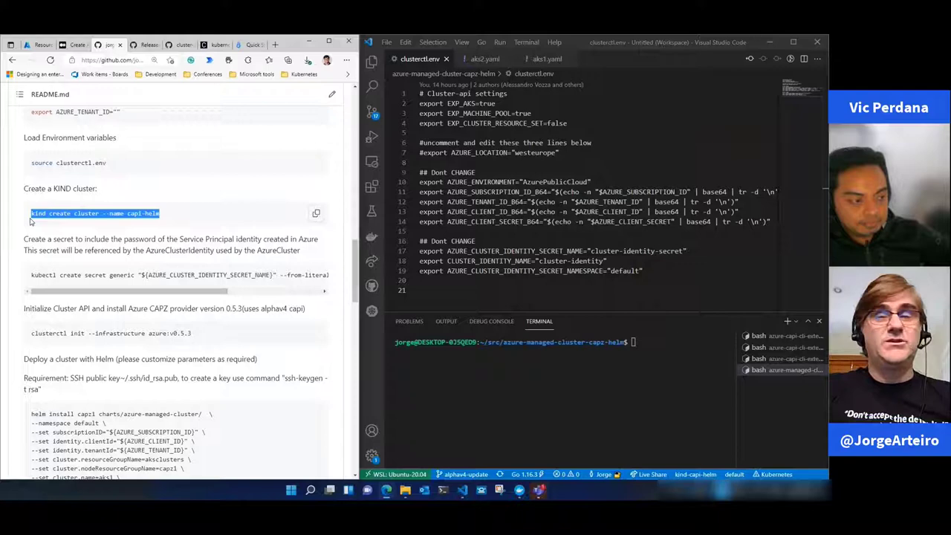
pyautogui.click(405, 490)
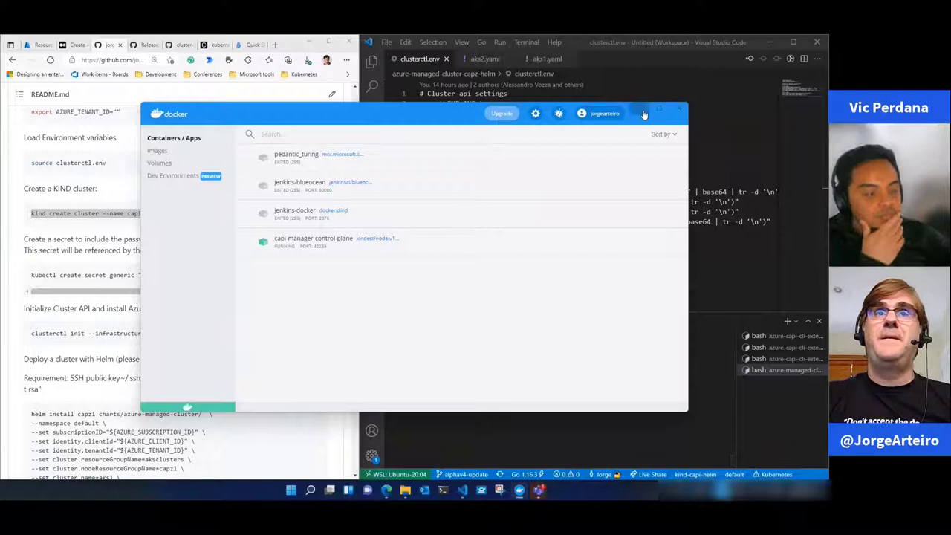
# Close the Docker Desktop container list once capi-manager-control-plane shows RUNNING
pyautogui.click(679, 110)
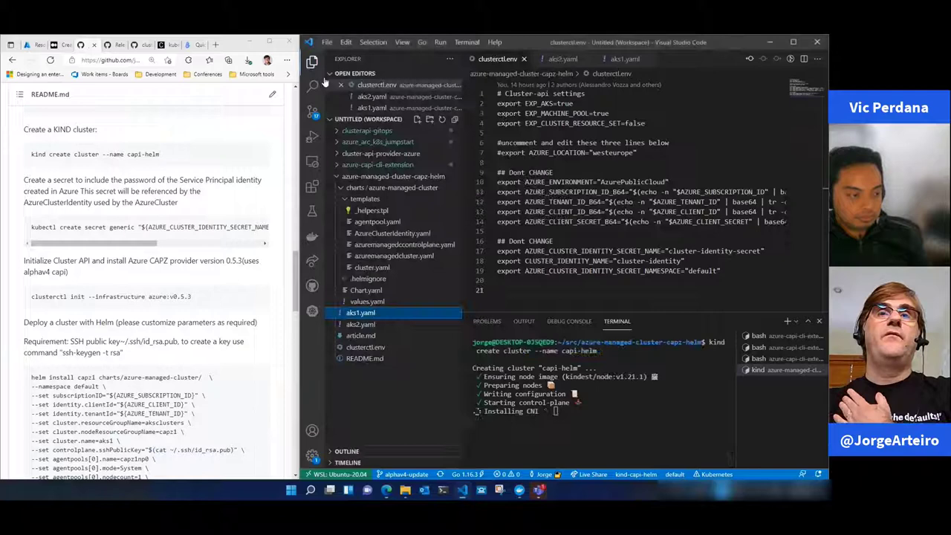
# Scroll down the page while the capi-helm kind cluster is being created
pyautogui.scroll(-3)
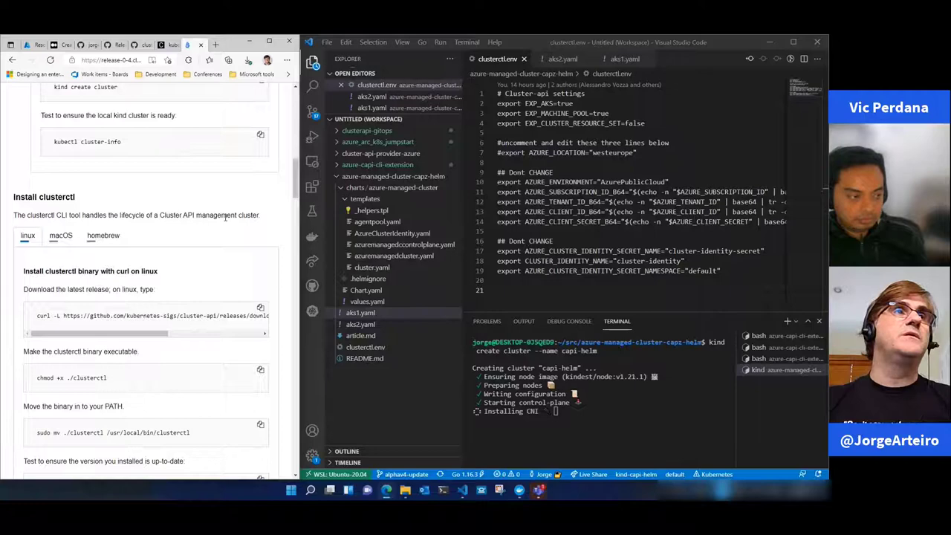
# Scroll through the Cluster API Book's clusterctl install and workload cluster sections
pyautogui.scroll(-3)
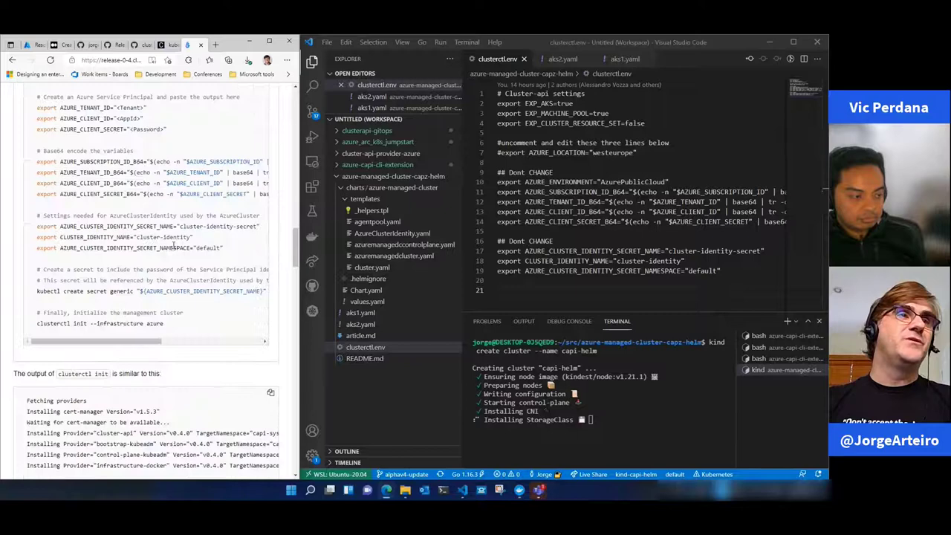
pyautogui.scroll(-3)
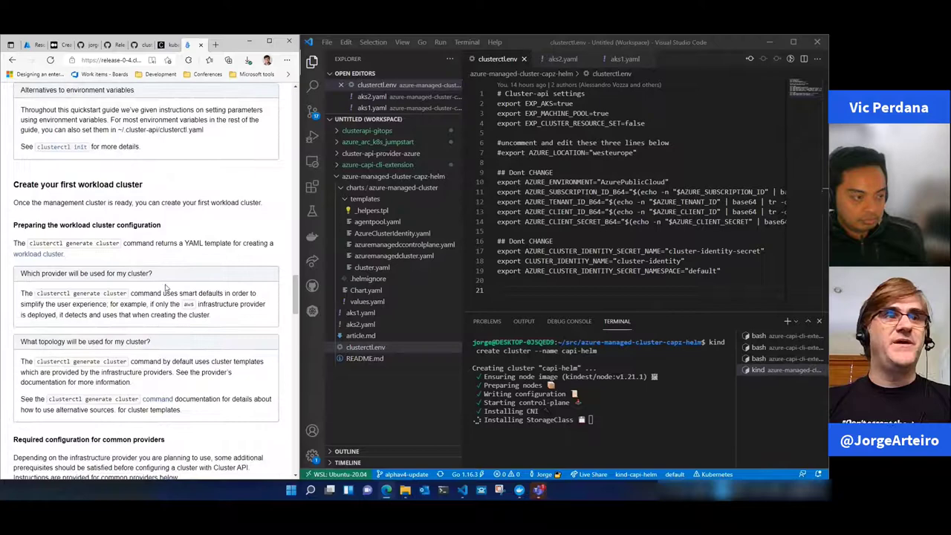
pyautogui.scroll(-3)
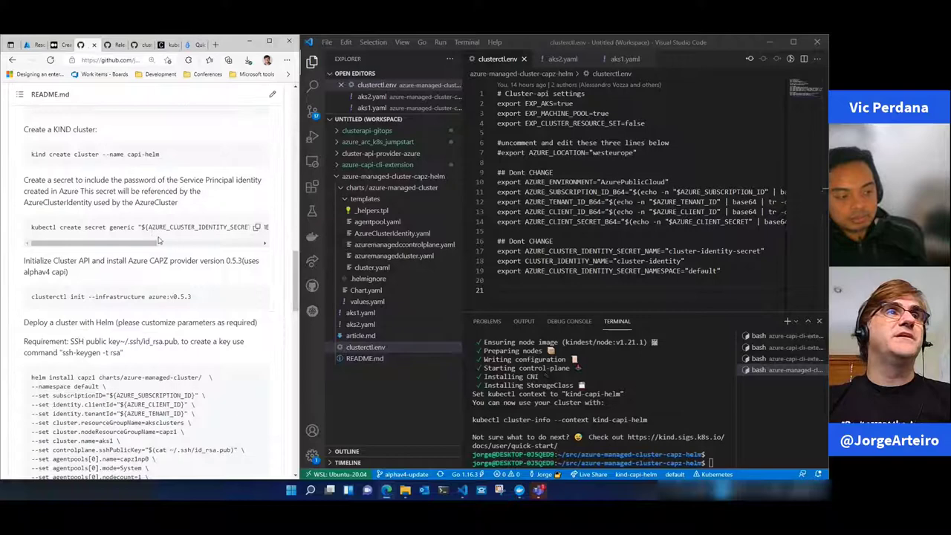
# Scroll the README to the Load Environment variables step sourcing clusterctl.env
pyautogui.scroll(-3)
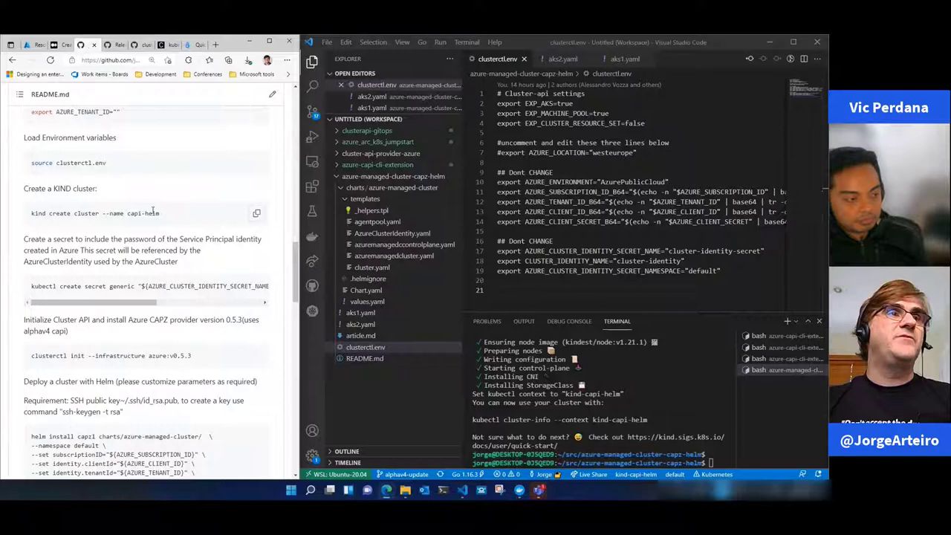
pyautogui.moveTo(652, 377)
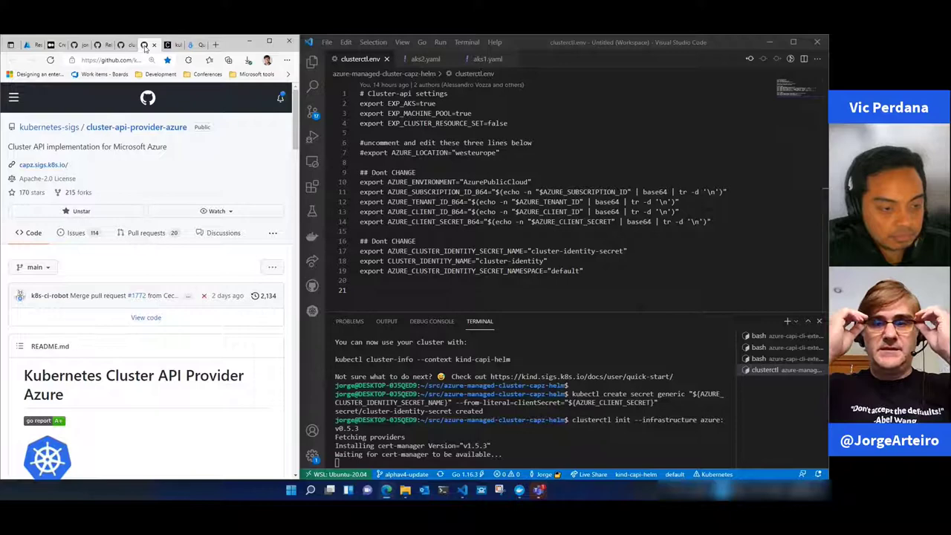
# Scroll down while clusterctl init installs cert-manager and the Azure v0.5.3 provider
pyautogui.scroll(-3)
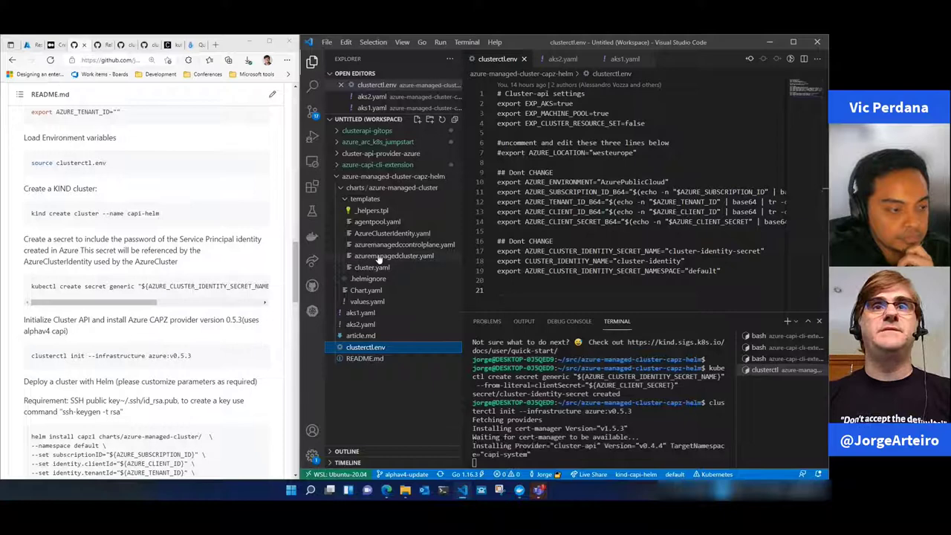
# Open AzureClusterIdentity.yaml, azuremanagedcluster.yaml and azuremanagedcontrolplane.yaml from the chart templates
pyautogui.click(371, 278)
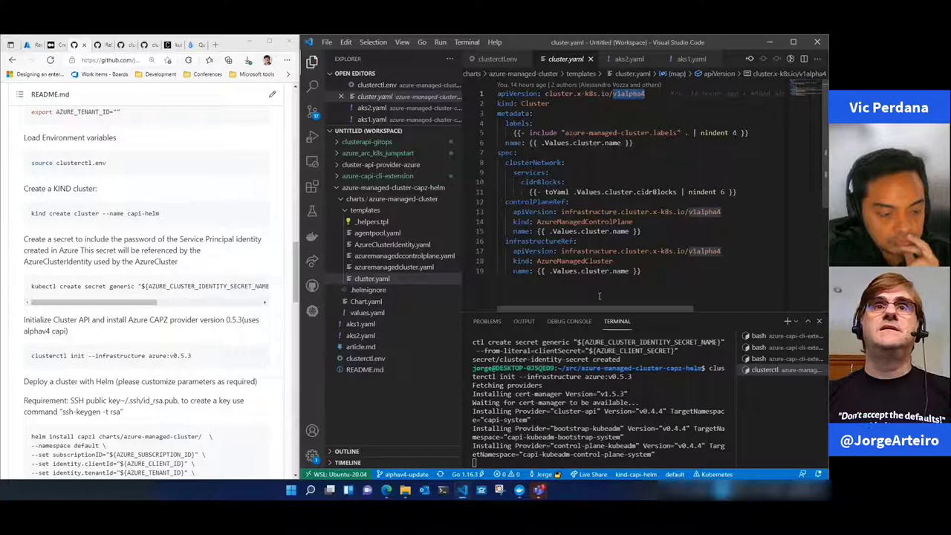
pyautogui.click(393, 244)
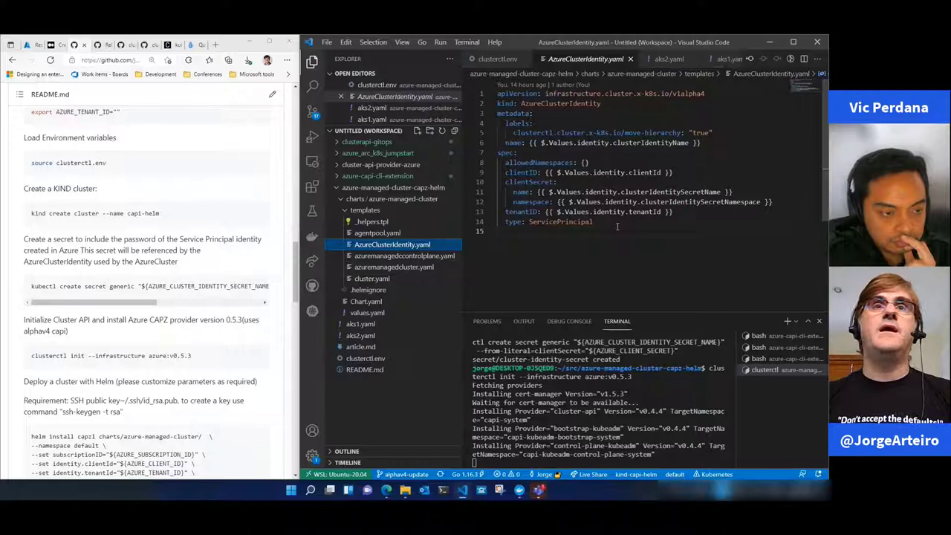
pyautogui.click(394, 267)
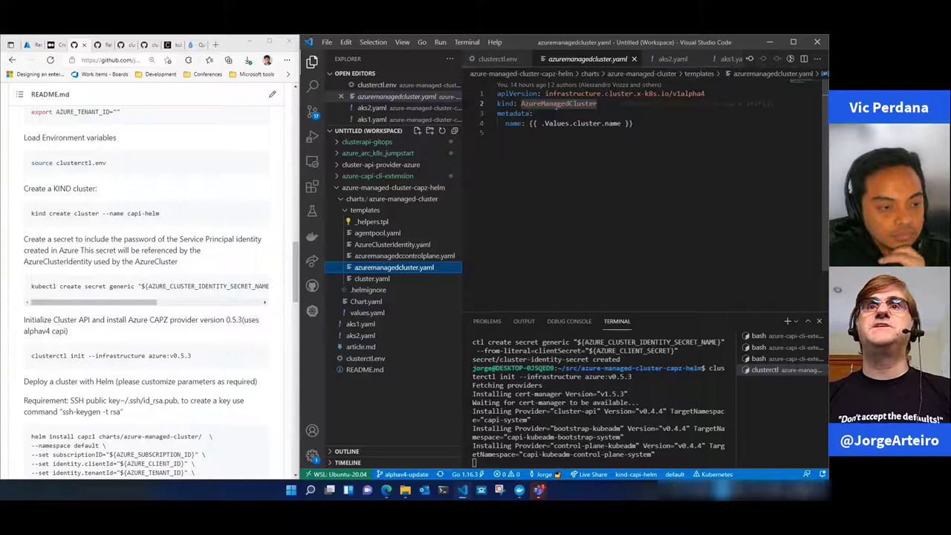
pyautogui.click(404, 255)
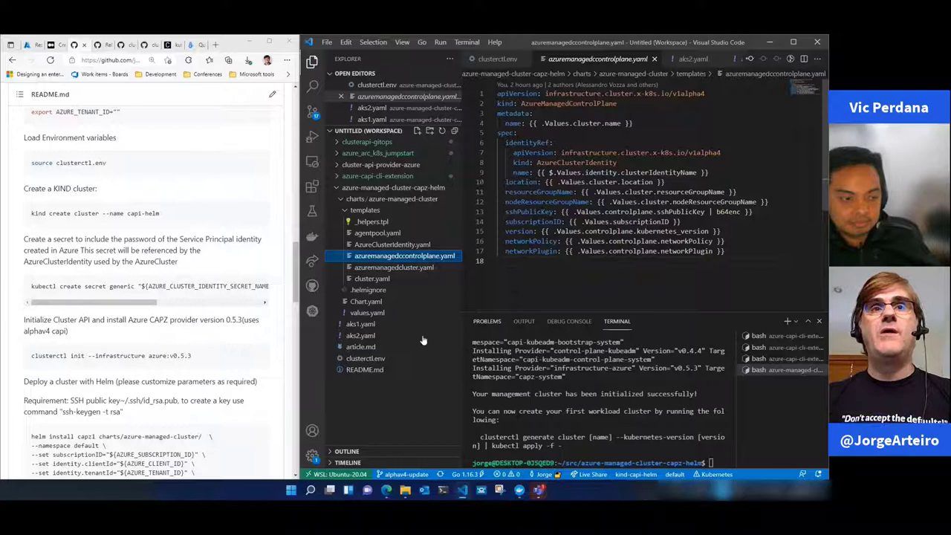
# Open aks1.yaml showing resource group aksclusters, location westeurope and cluster name capz1
pyautogui.click(361, 324)
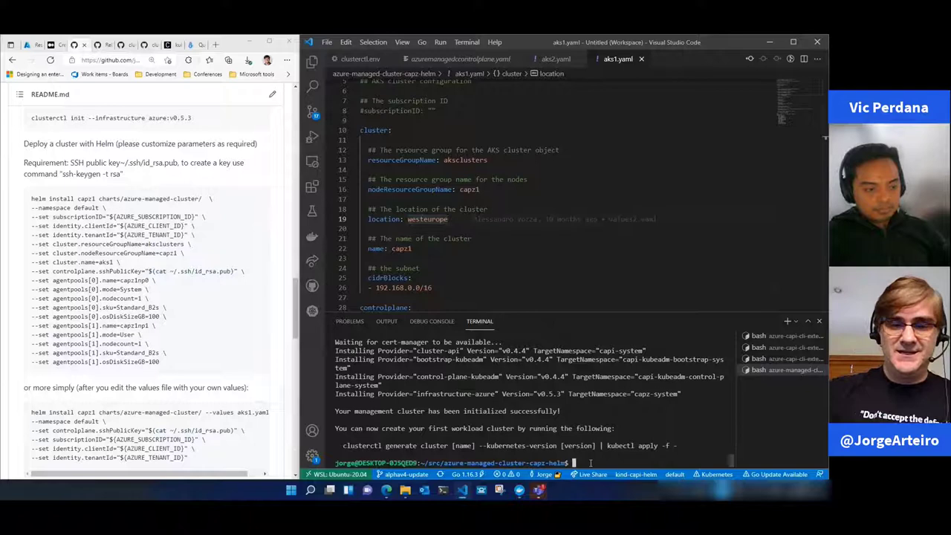
# Run kubectl get pods -A and check each management cluster pod is Running
pyautogui.write('kubectl get')
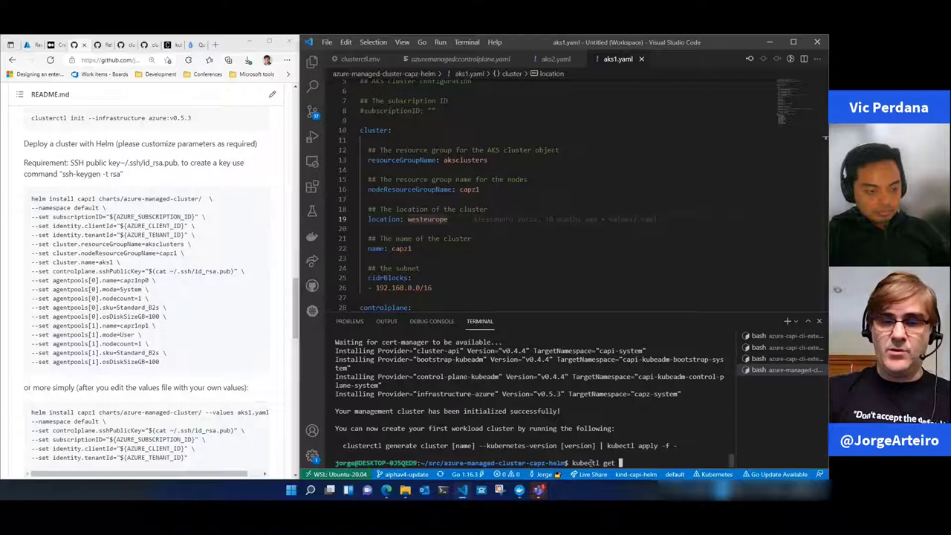
pyautogui.press('Return')
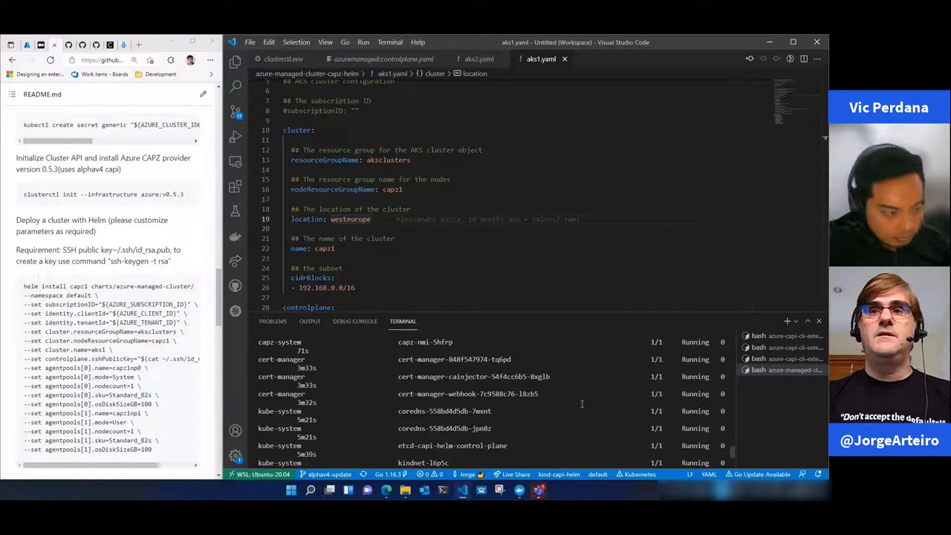
pyautogui.write('kubectl get pods -A')
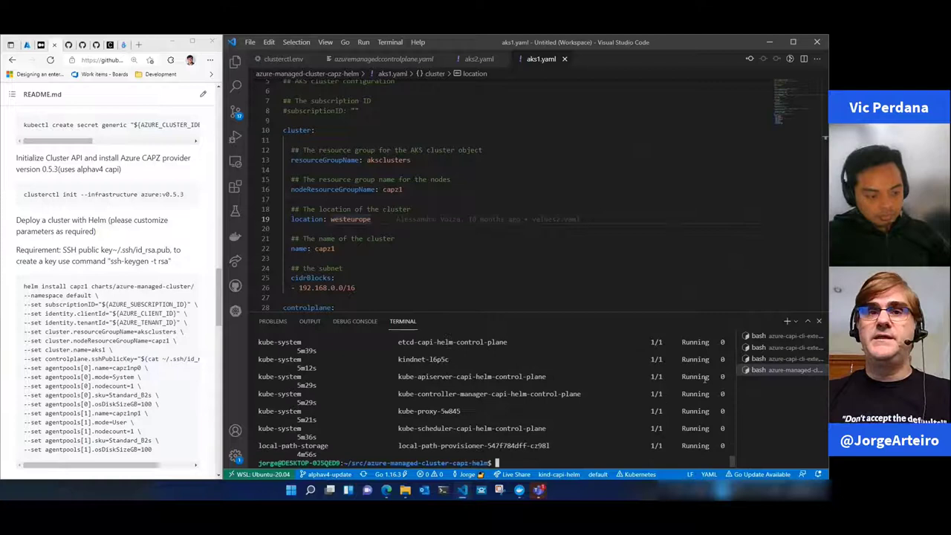
pyautogui.write('kubectl get pods -A')
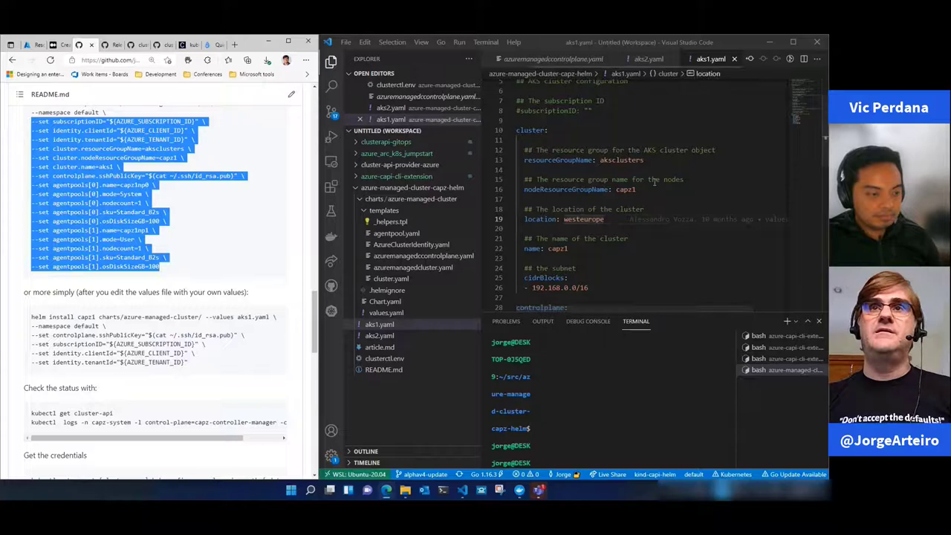
# Scroll aks1.yaml to the Kubernetes v1.21.2 control plane settings and agent pools
pyautogui.scroll(-3)
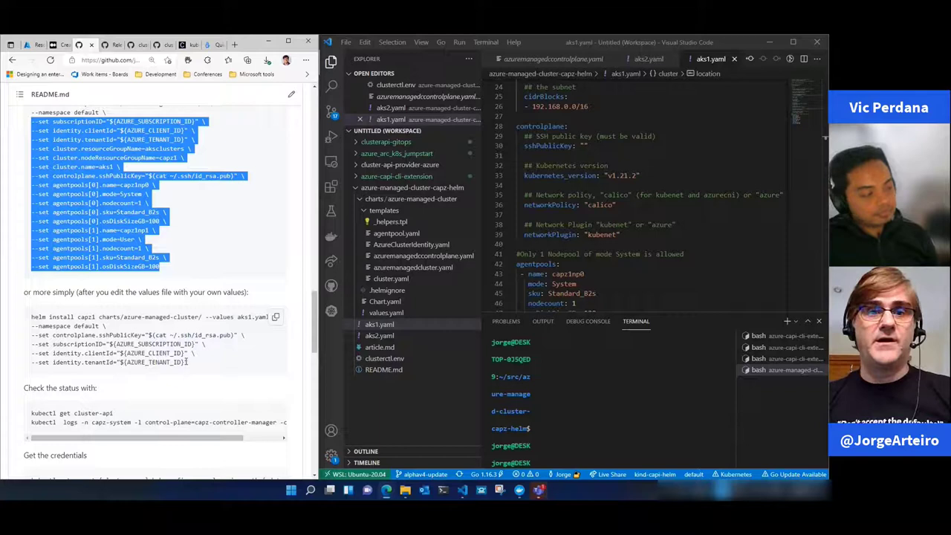
pyautogui.moveTo(220, 350)
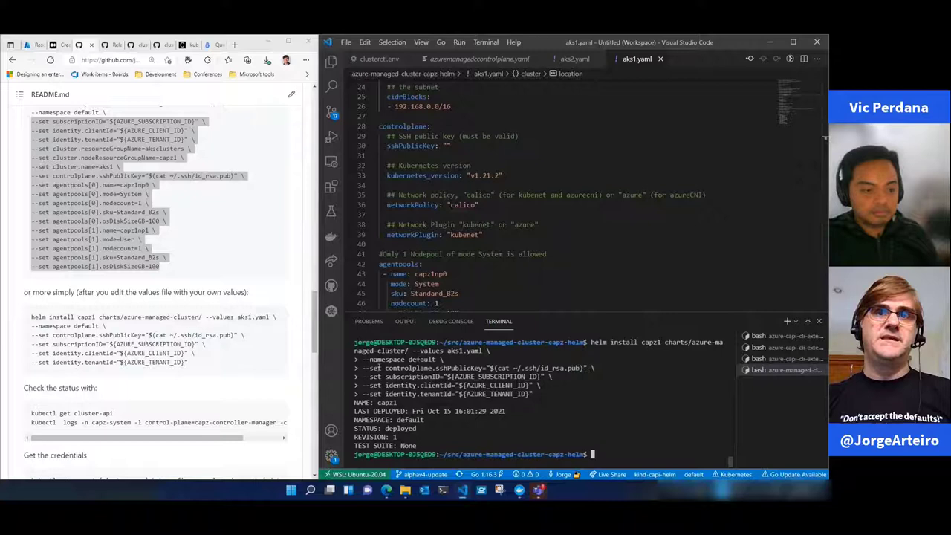
# Run helm list and check the capz1 release shows deployed status
pyautogui.write('helm list')
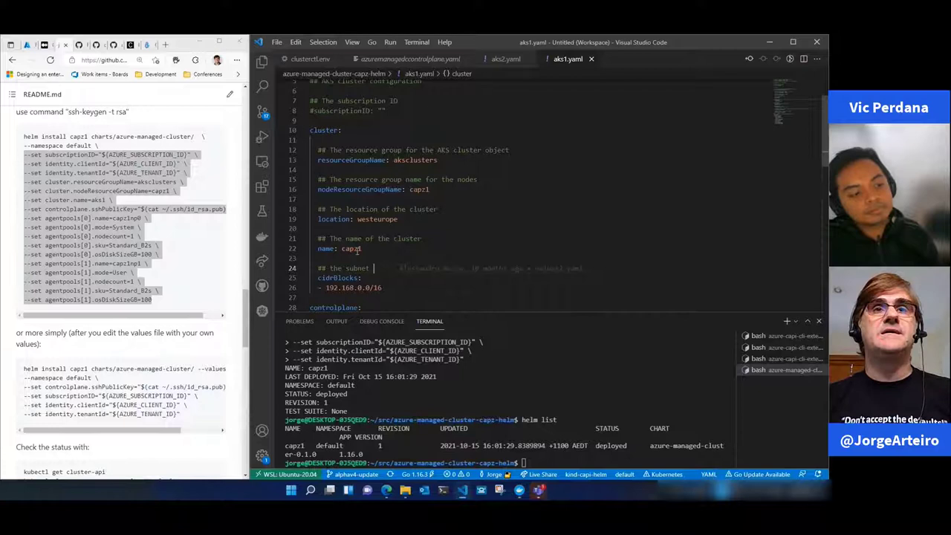
# Open the capz1 AKS resource and view its node pools capz1np0 and capz1np1
pyautogui.scroll(-3)
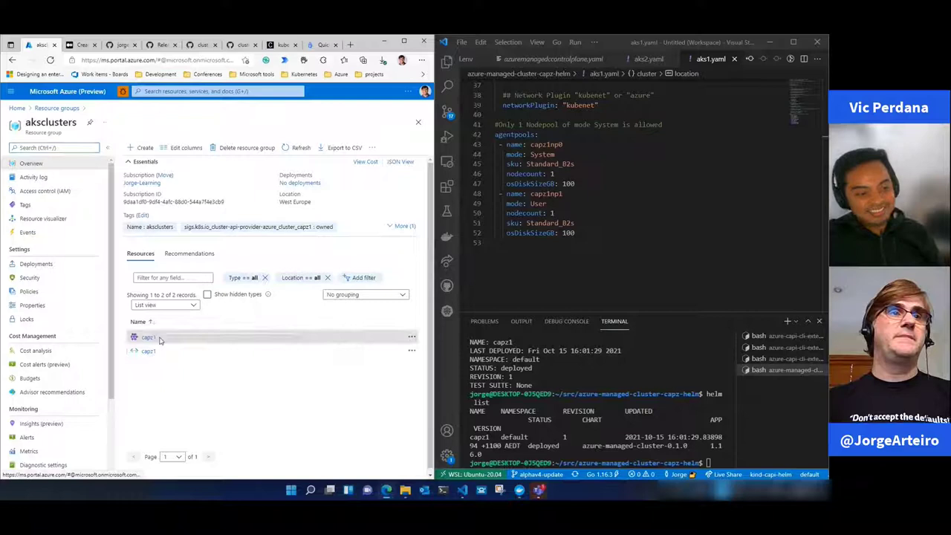
pyautogui.click(148, 338)
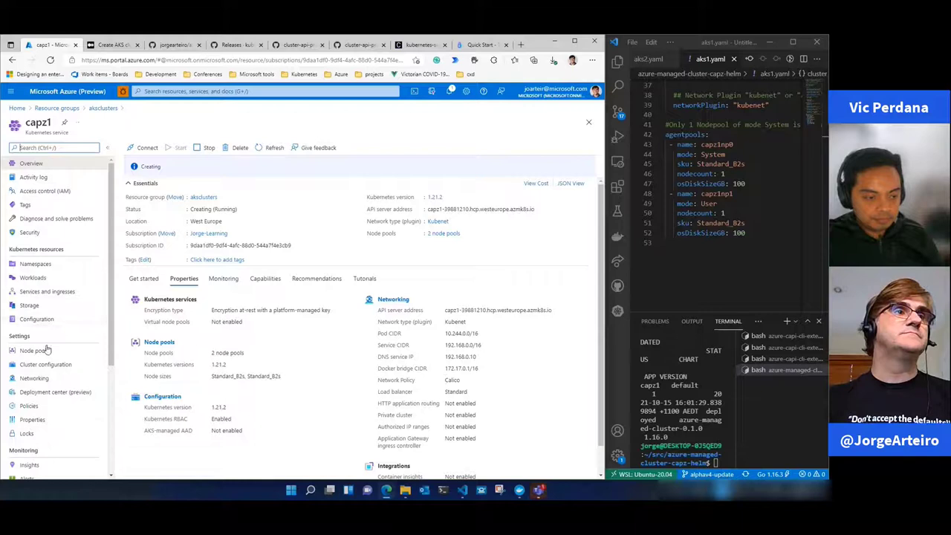
pyautogui.click(34, 350)
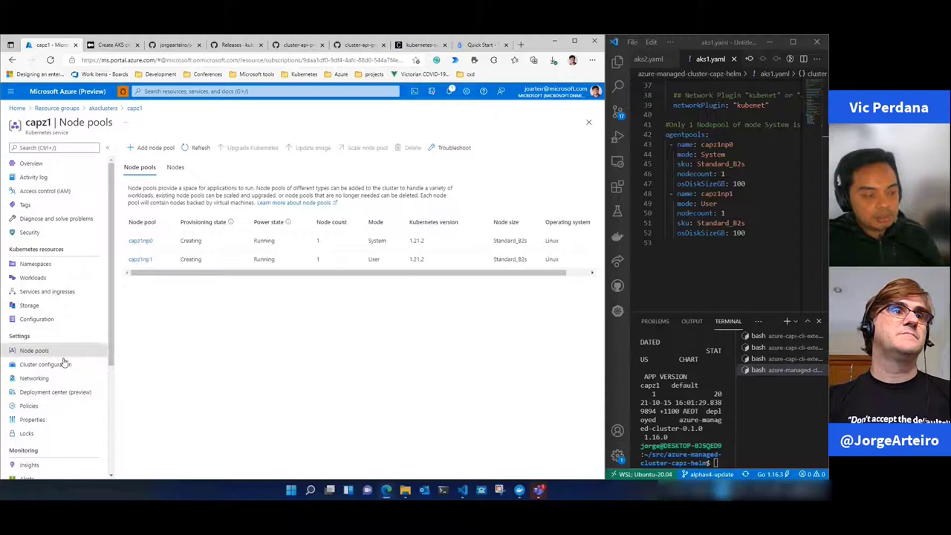
# Review capz1's cluster configuration, then scroll through its Overview properties
pyautogui.click(45, 365)
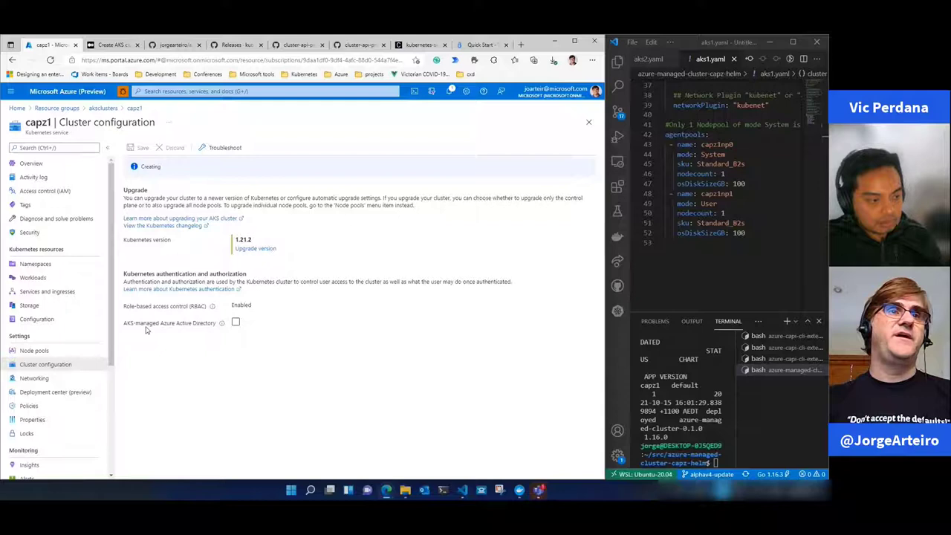
pyautogui.click(35, 378)
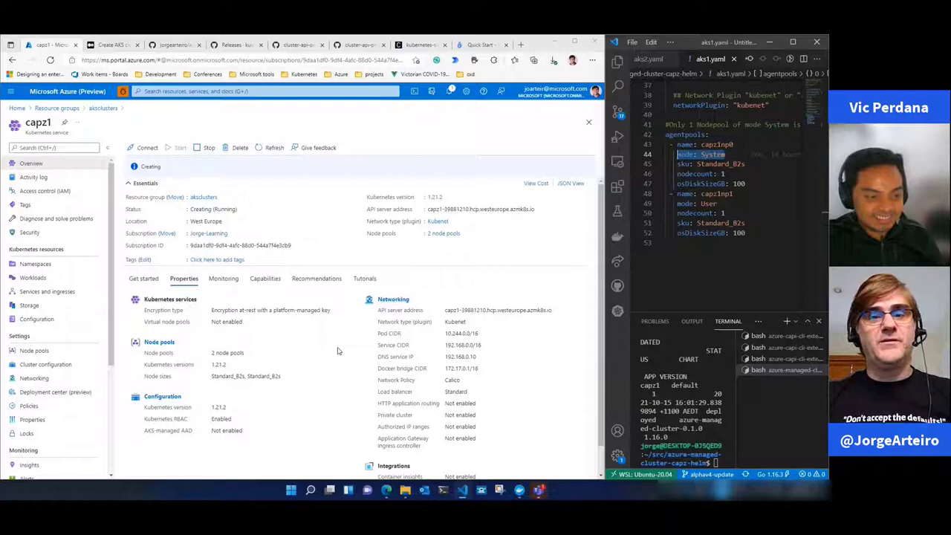
pyautogui.scroll(-3)
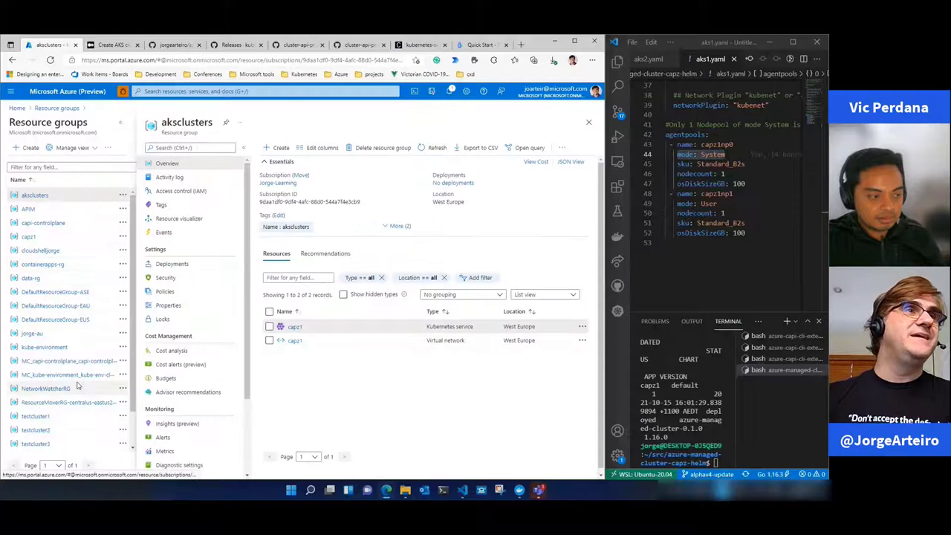
# View the capz1 resource group's resources, then open the capz1 Kubernetes service from aksclusters
pyautogui.click(29, 237)
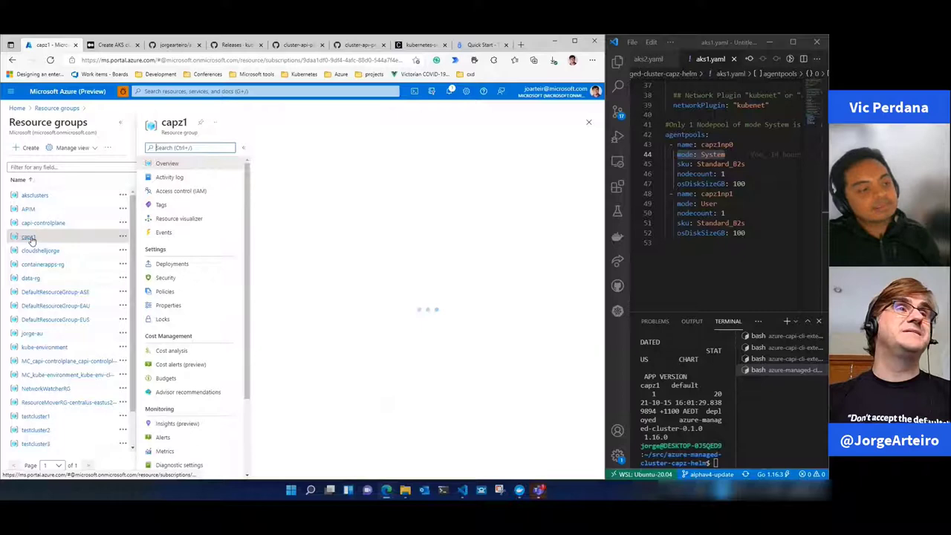
pyautogui.click(28, 236)
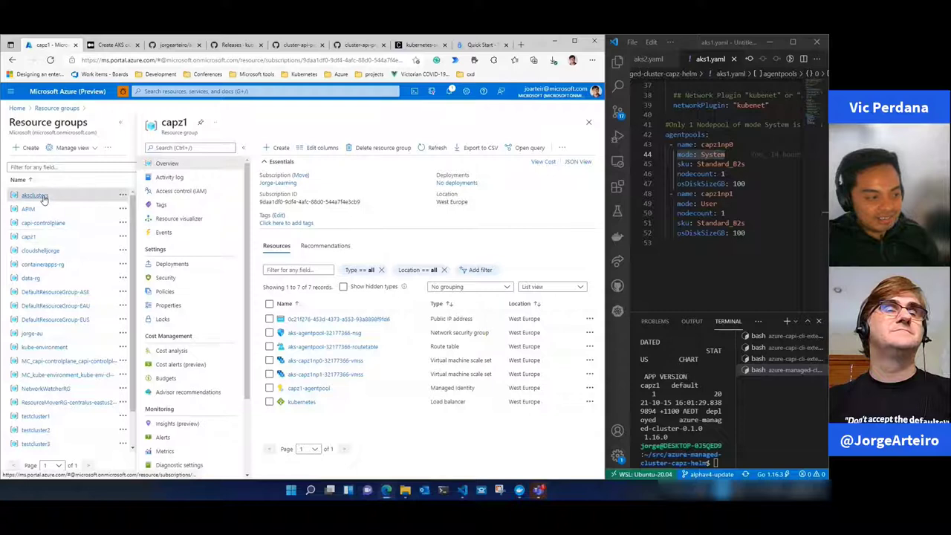
pyautogui.click(35, 195)
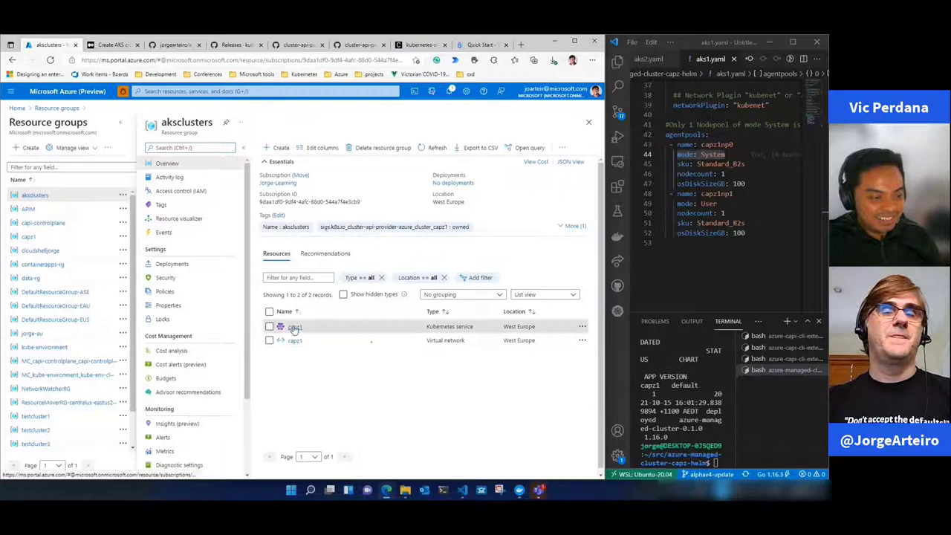
pyautogui.click(295, 327)
pyautogui.write('2')
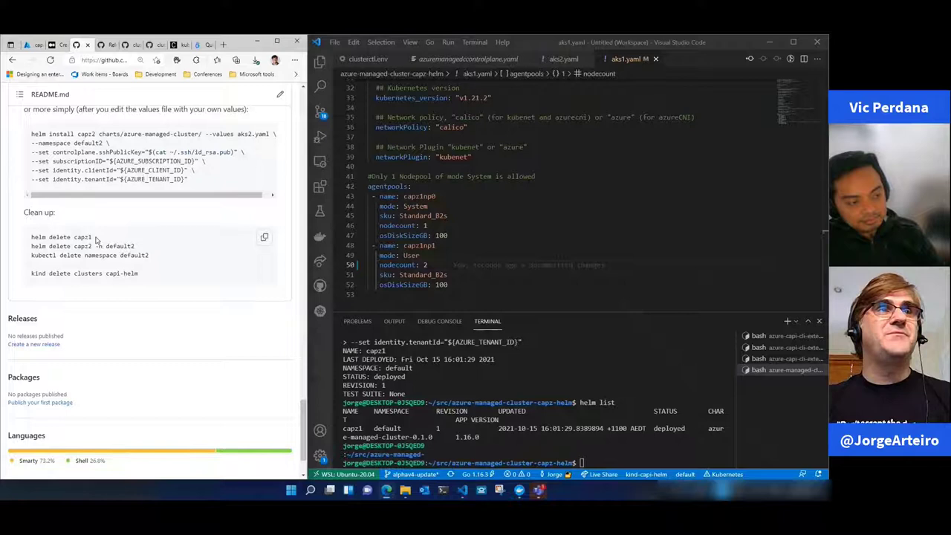
# Change nodecount under capz1np1 in aks1.yaml from 1 to 2
pyautogui.doubleClick(61, 236)
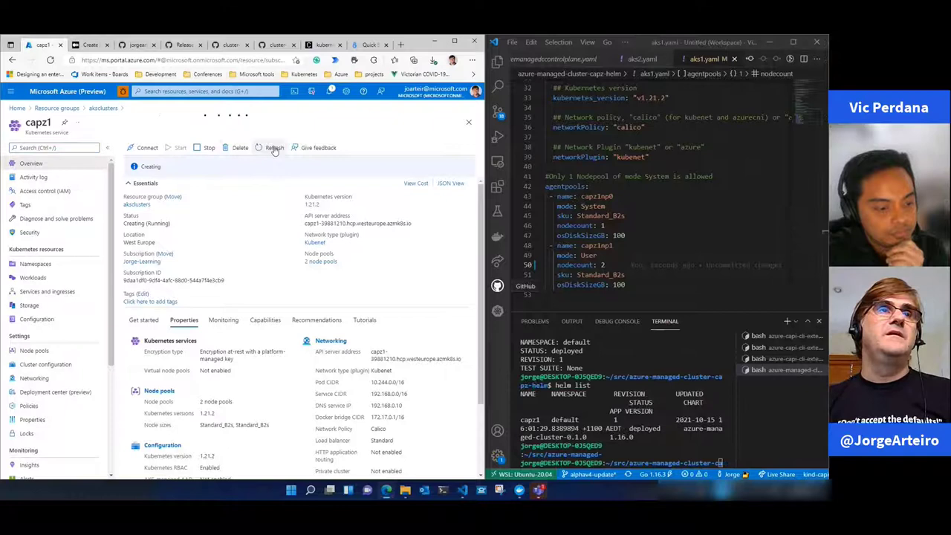
# Refresh capz1's Overview to show status Updating with an update in progress
pyautogui.click(274, 147)
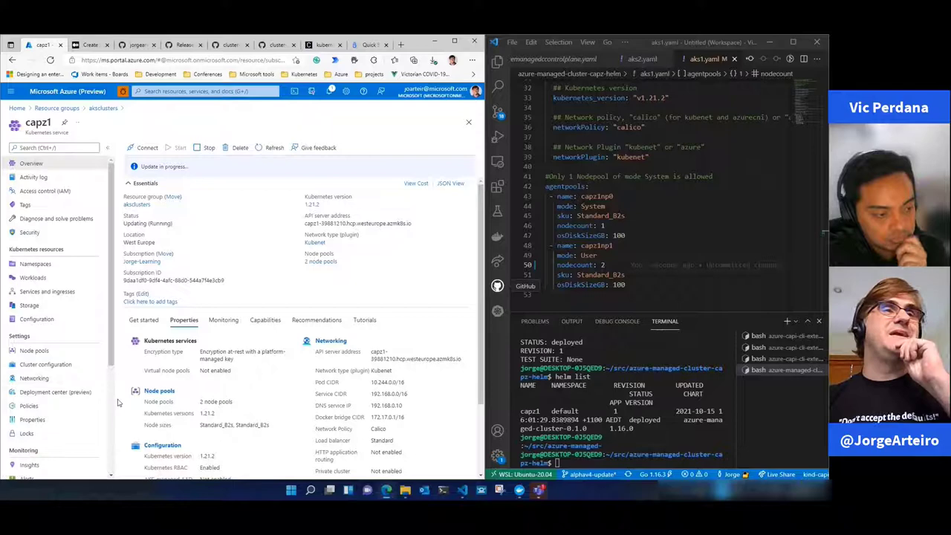
pyautogui.scroll(-3)
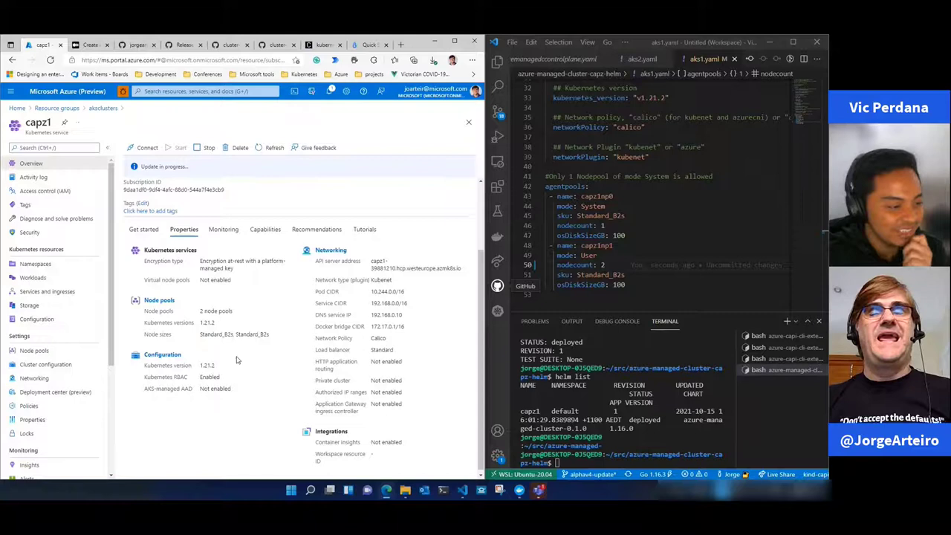